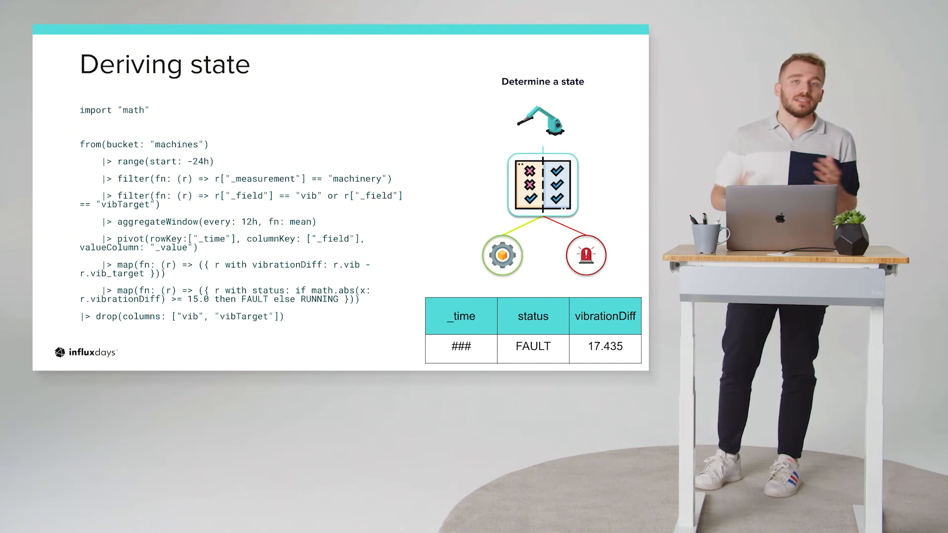
Step: Advance from the Deriving state slide toward the Data Explorer view
{"action": "key", "text": "right"}
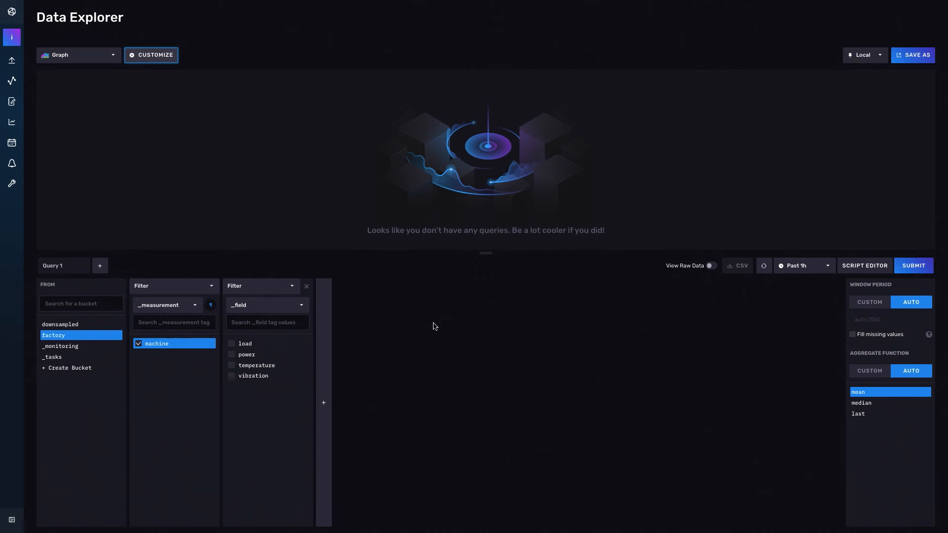
Step: Graph the factory machine's vibration field over the past hour
{"action": "left_click", "coordinate": [252, 375]}
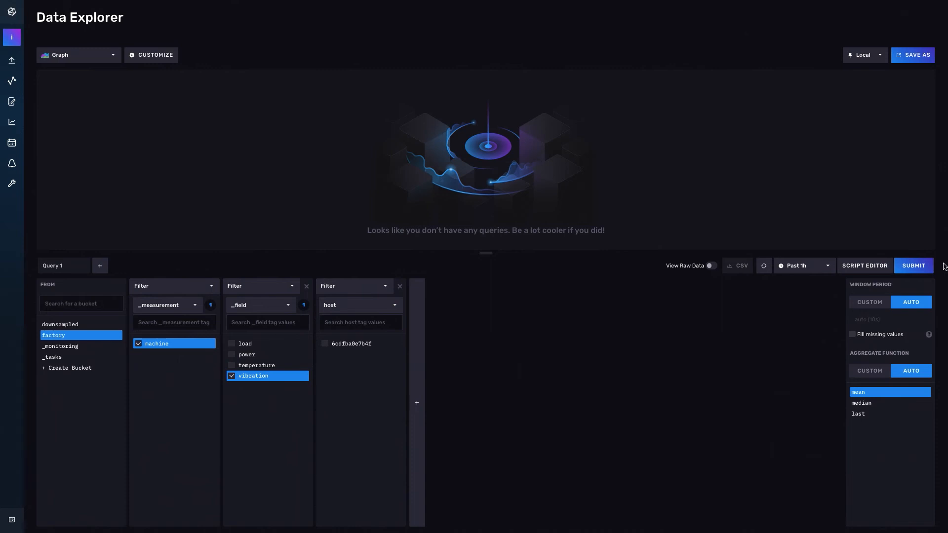
{"action": "left_click", "coordinate": [913, 266]}
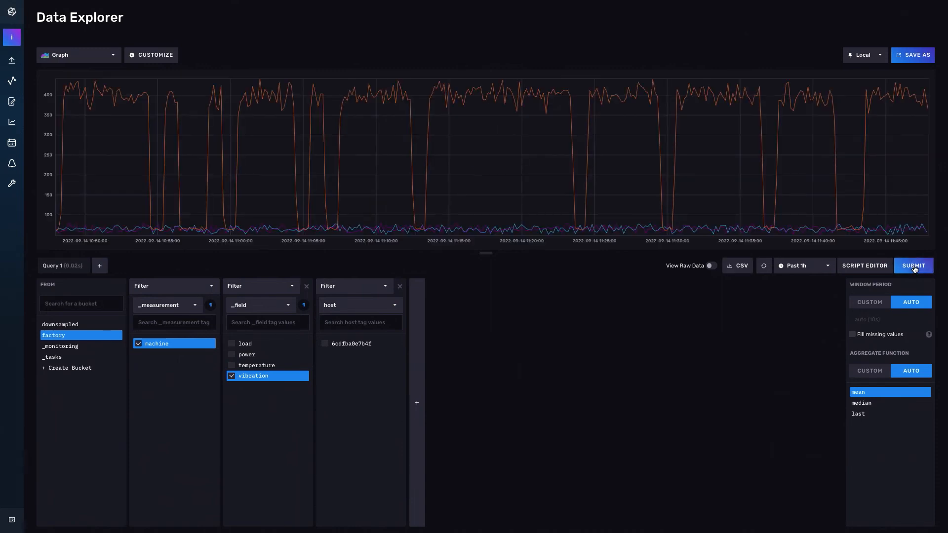
{"action": "left_click", "coordinate": [912, 265]}
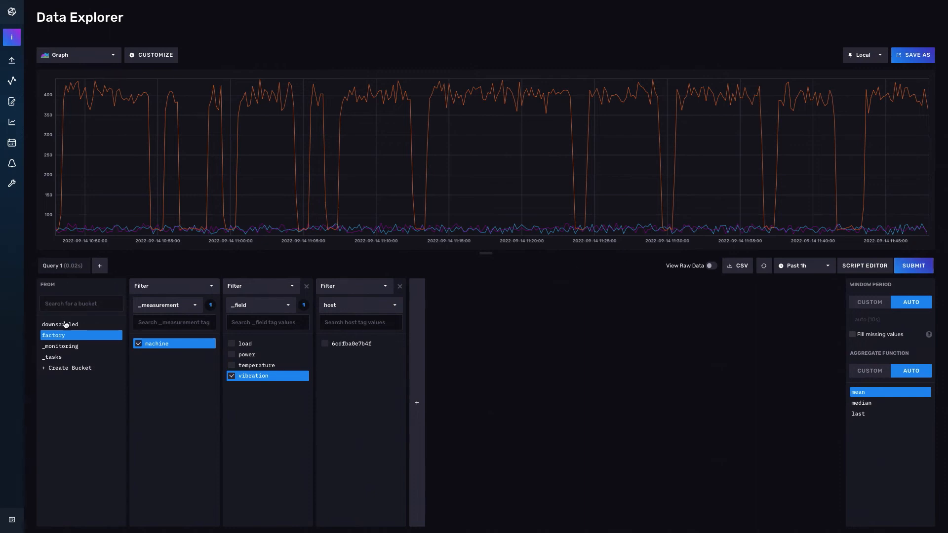
Step: Graph the machine vibration field from the downsampled bucket instead
{"action": "left_click", "coordinate": [59, 325]}
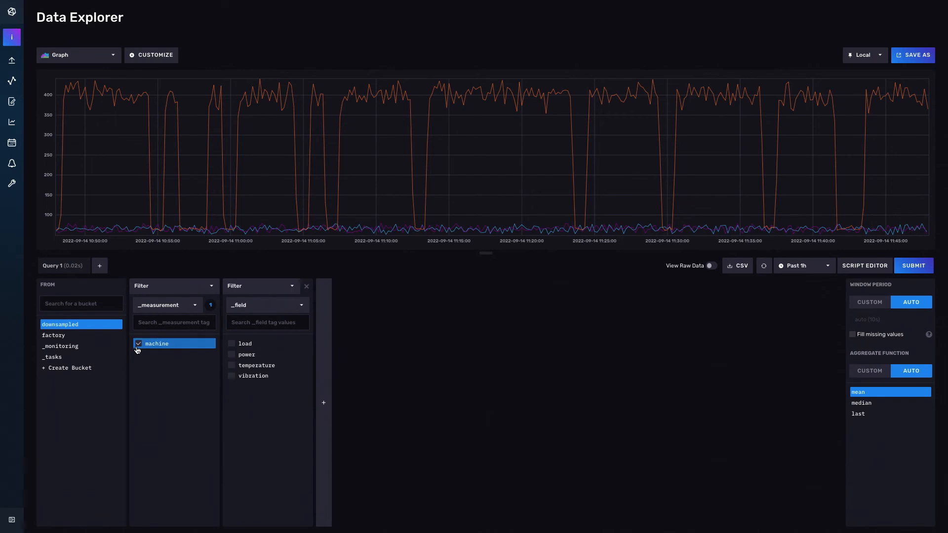
{"action": "left_click", "coordinate": [253, 375]}
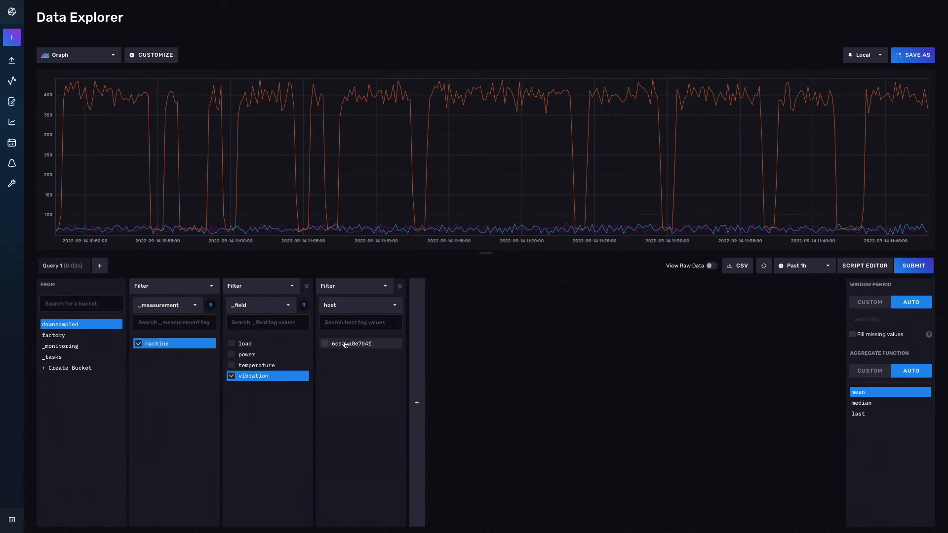
{"action": "left_click", "coordinate": [913, 266]}
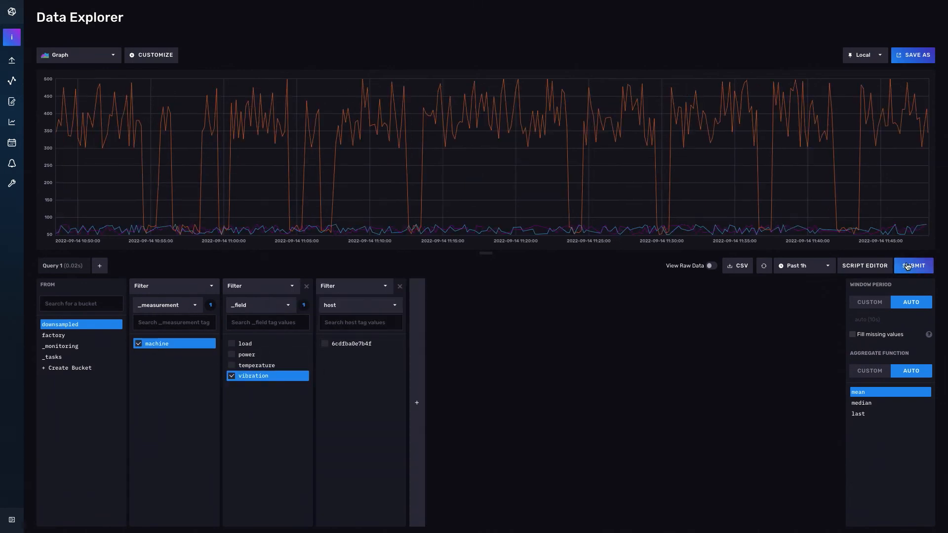
{"action": "left_click", "coordinate": [914, 265]}
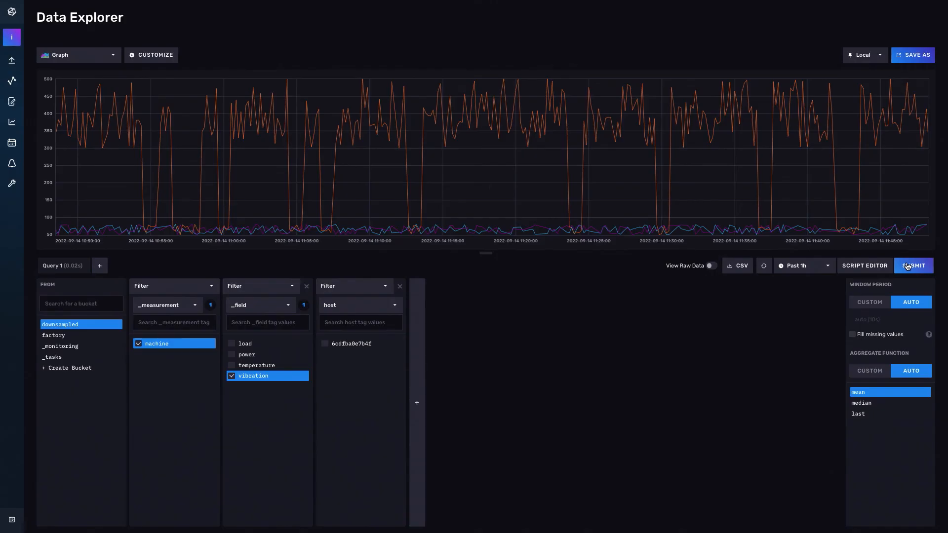
{"action": "left_click", "coordinate": [914, 265]}
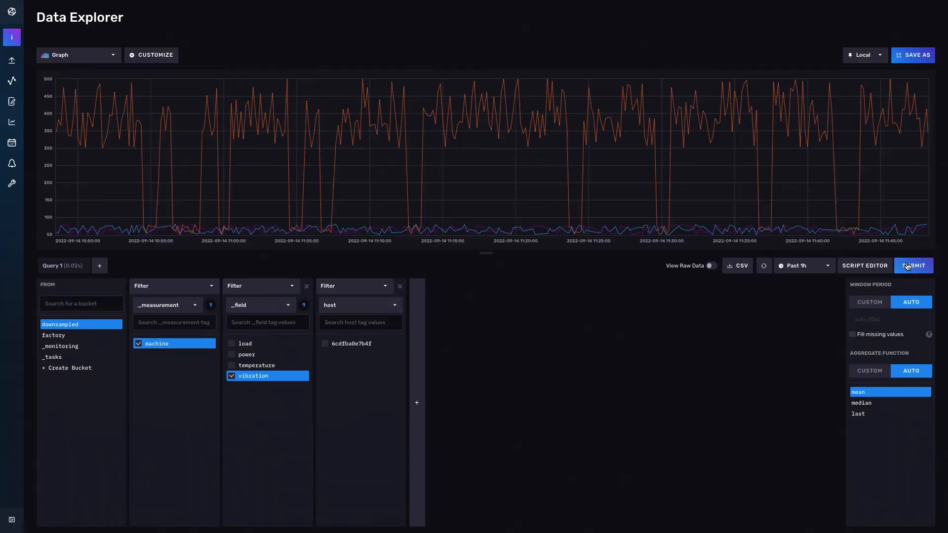
{"action": "left_click", "coordinate": [864, 266]}
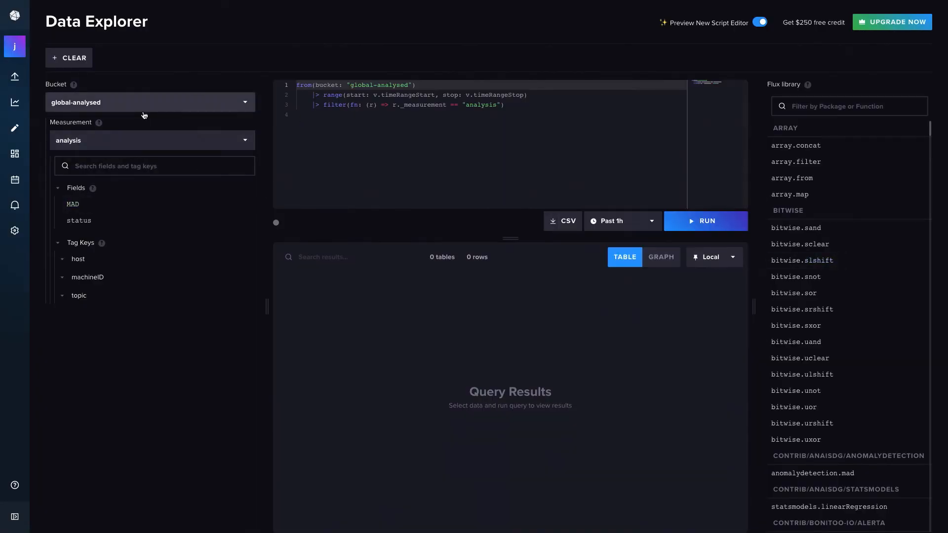
Step: Bring up the Tasks list showing analyse-machine-data, clarify-analysed and clarify-raw
{"action": "left_click", "coordinate": [149, 102]}
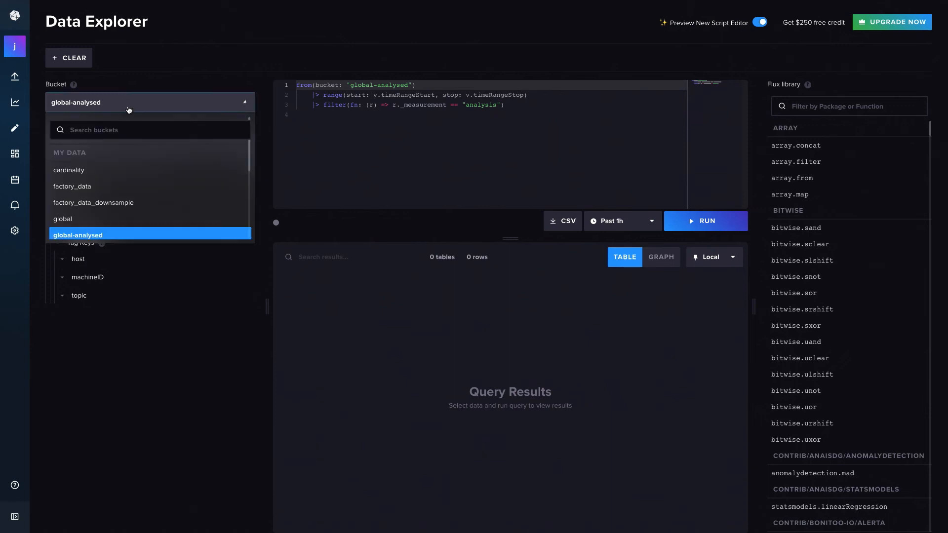
{"action": "mouse_move", "coordinate": [102, 223]}
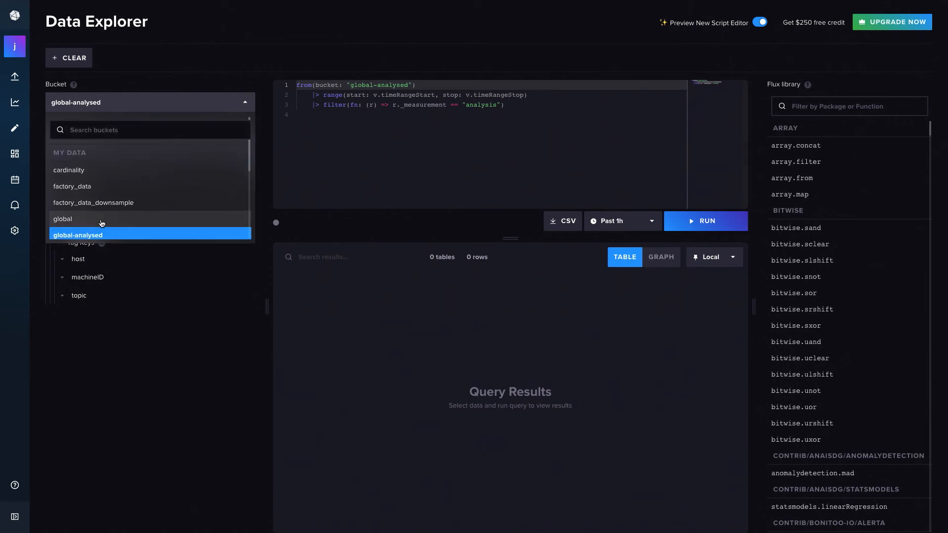
{"action": "mouse_move", "coordinate": [101, 231]}
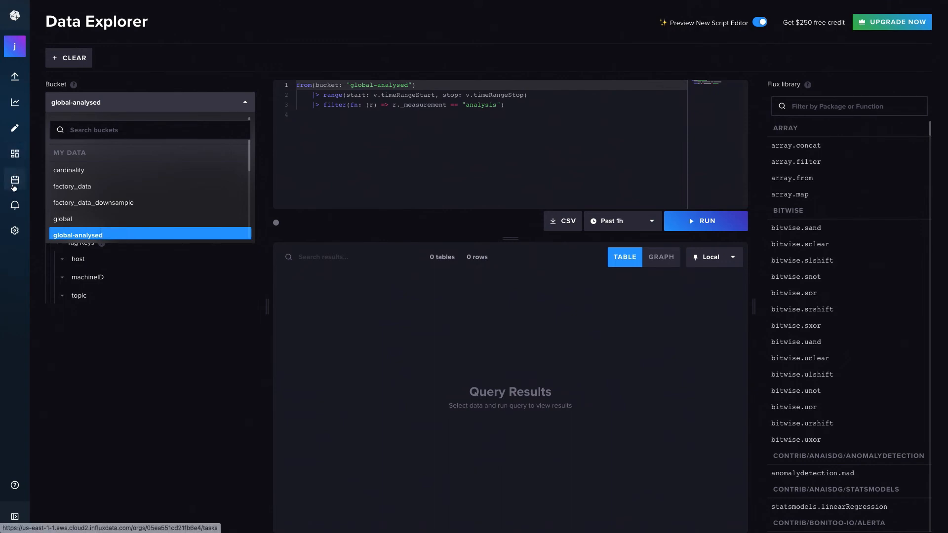
{"action": "left_click", "coordinate": [14, 179]}
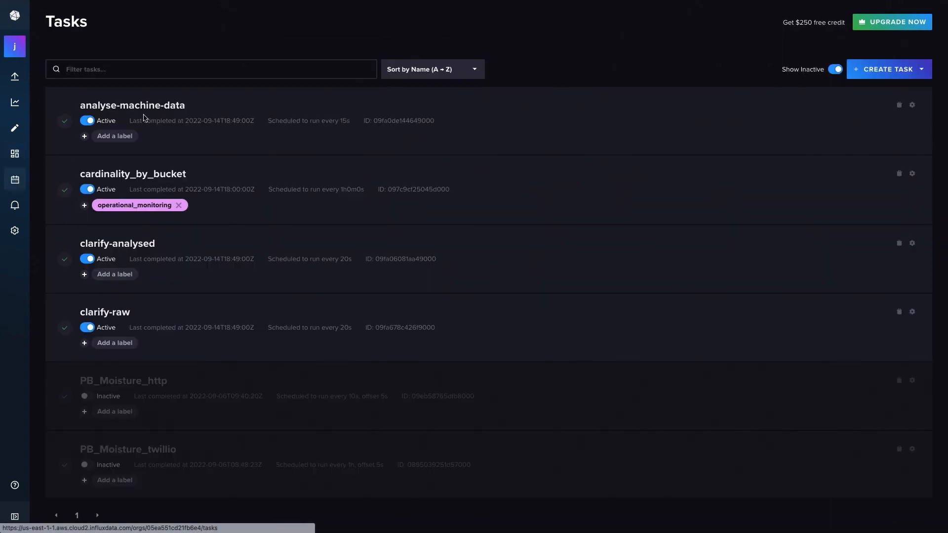
Step: Edit the analyse-machine-data task to reveal its 15-second anomaly-detection Flux script
{"action": "left_click", "coordinate": [132, 106]}
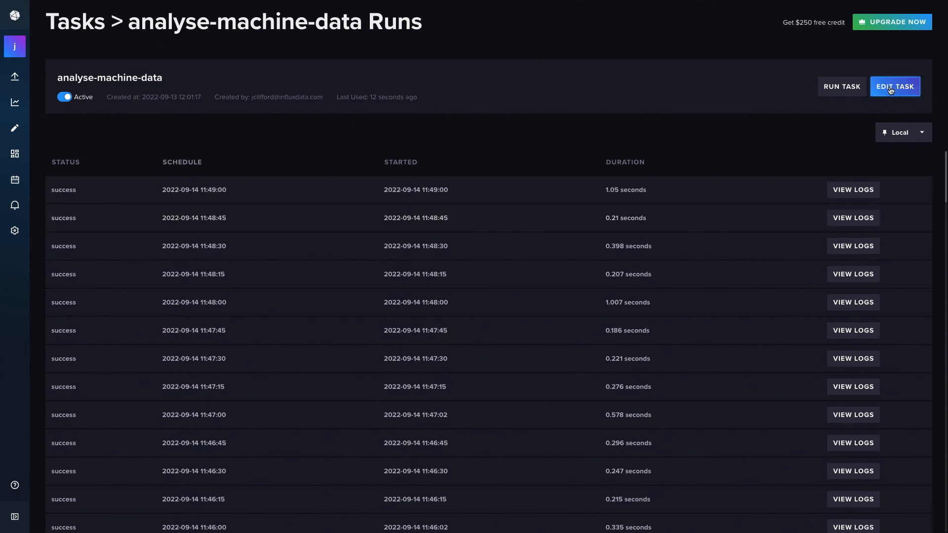
{"action": "left_click", "coordinate": [894, 86]}
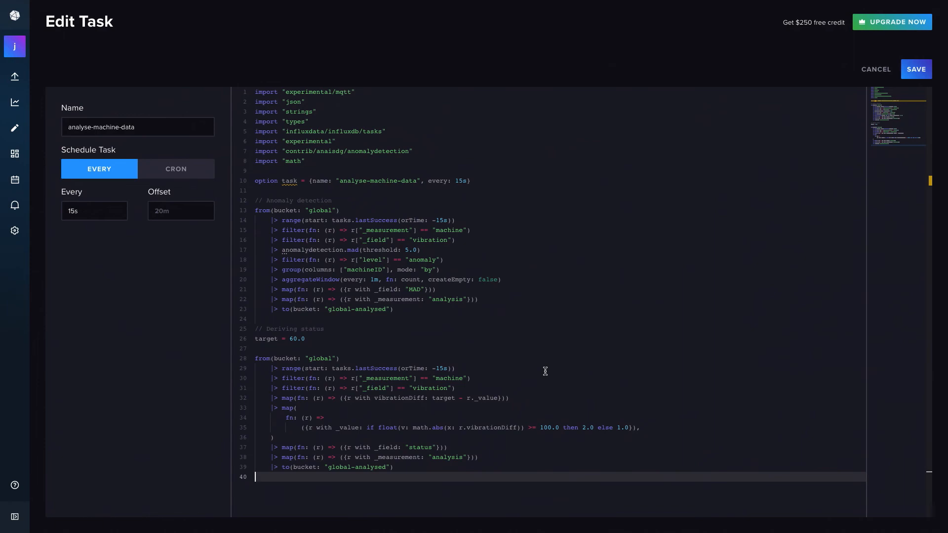
{"action": "mouse_move", "coordinate": [15, 101]}
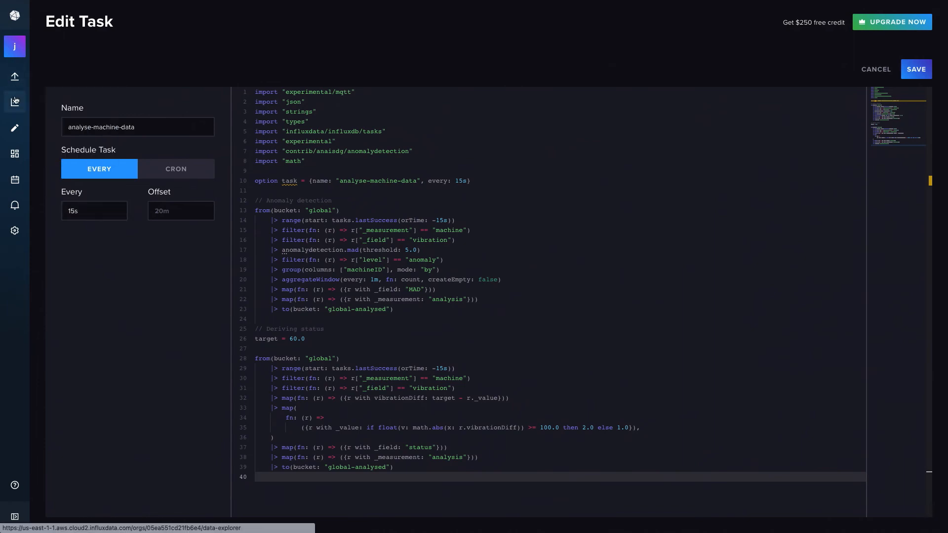
Step: Run a query on the status field of global-analysed's analysis measurement
{"action": "left_click", "coordinate": [15, 101]}
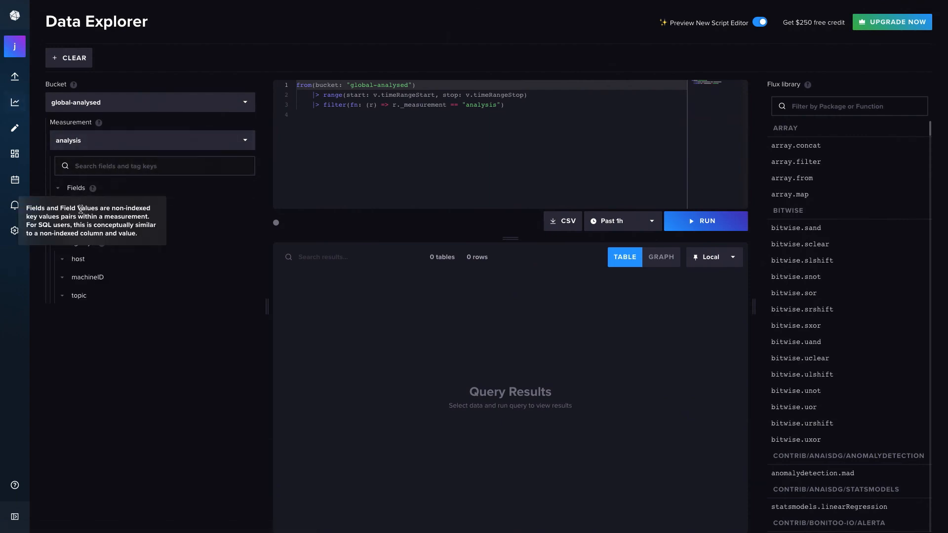
{"action": "left_click", "coordinate": [74, 220]}
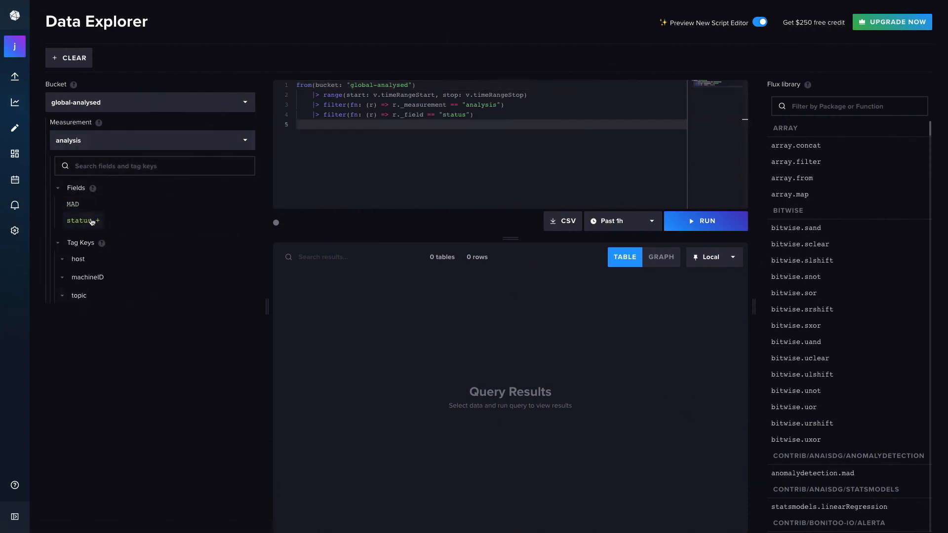
{"action": "left_click", "coordinate": [705, 220]}
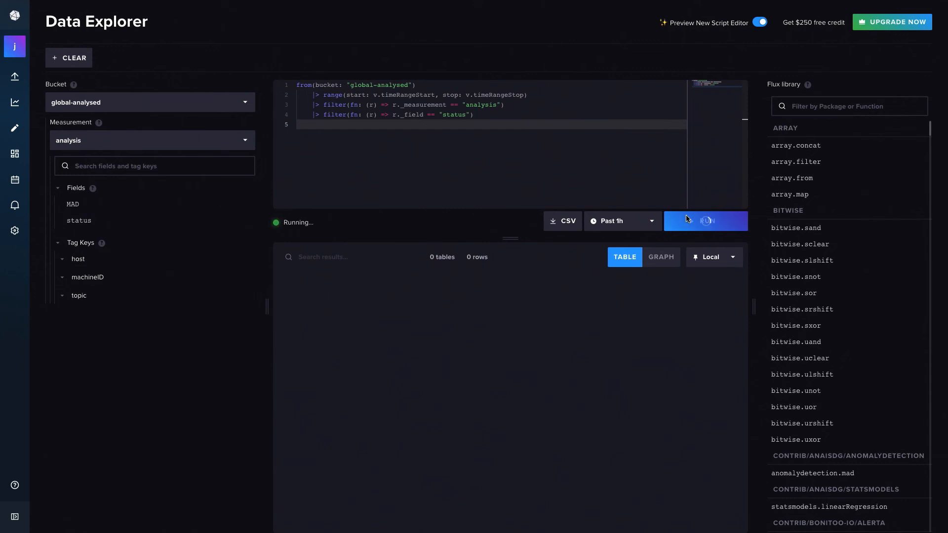
{"action": "left_click", "coordinate": [705, 220]}
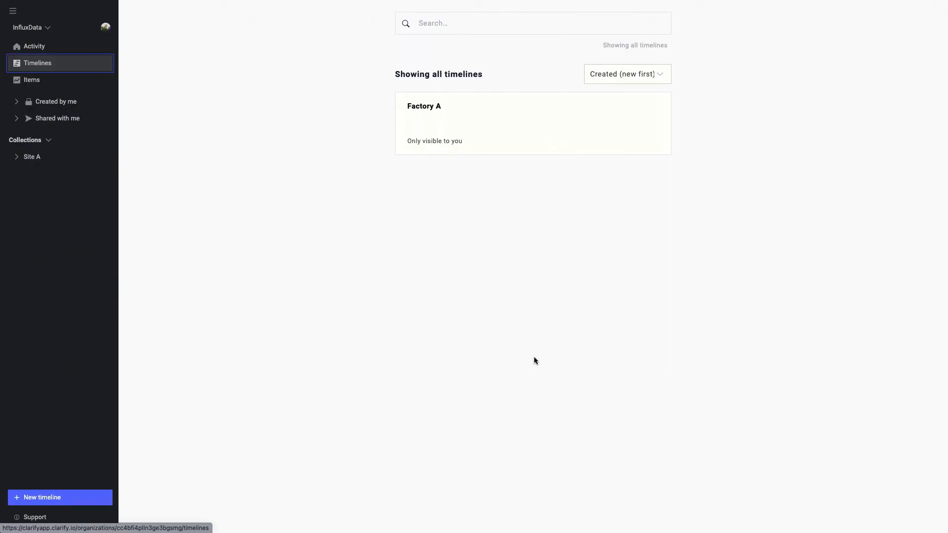
{"action": "mouse_move", "coordinate": [463, 175]}
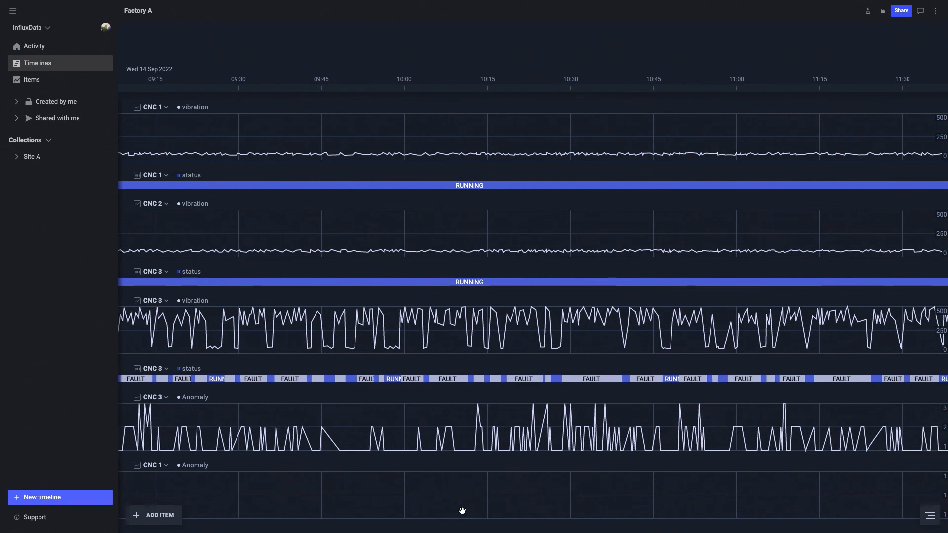
{"action": "mouse_move", "coordinate": [219, 447]}
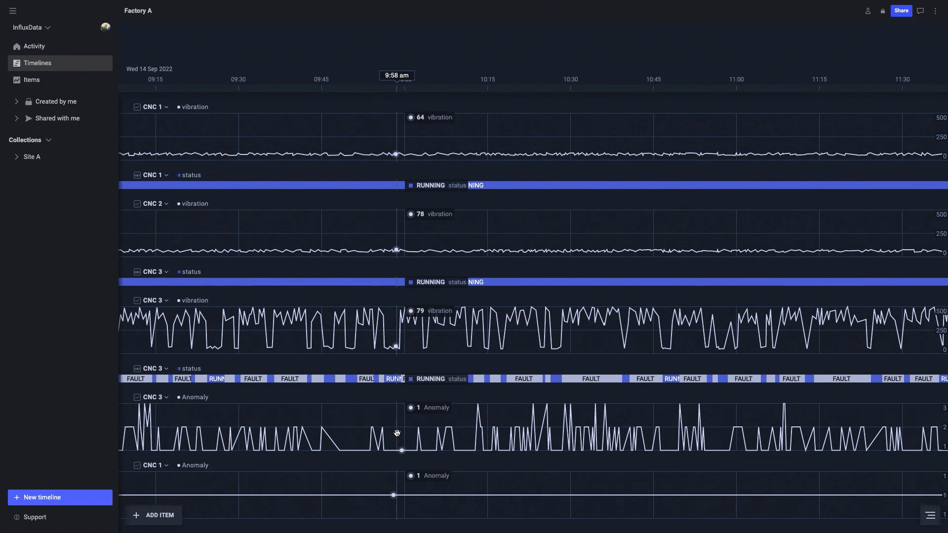
{"action": "mouse_move", "coordinate": [448, 348]}
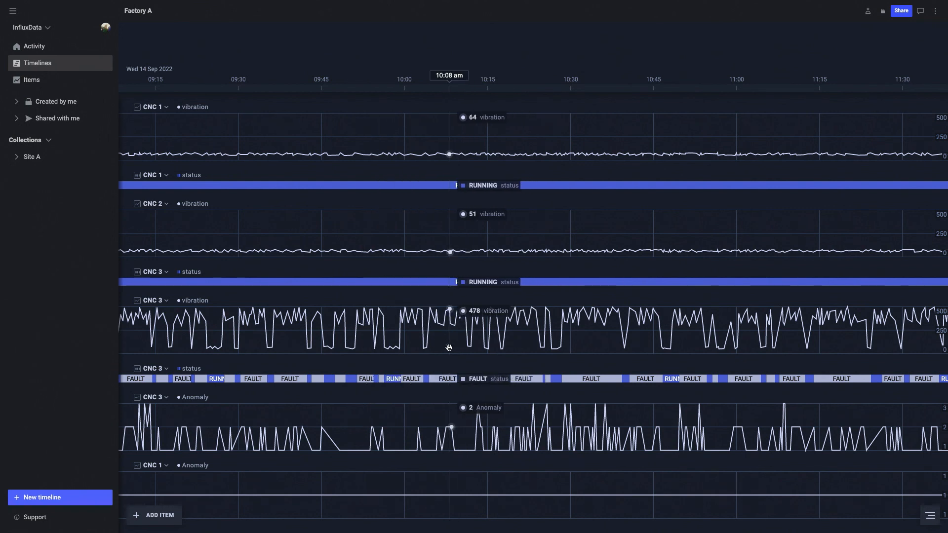
{"action": "mouse_move", "coordinate": [504, 378]}
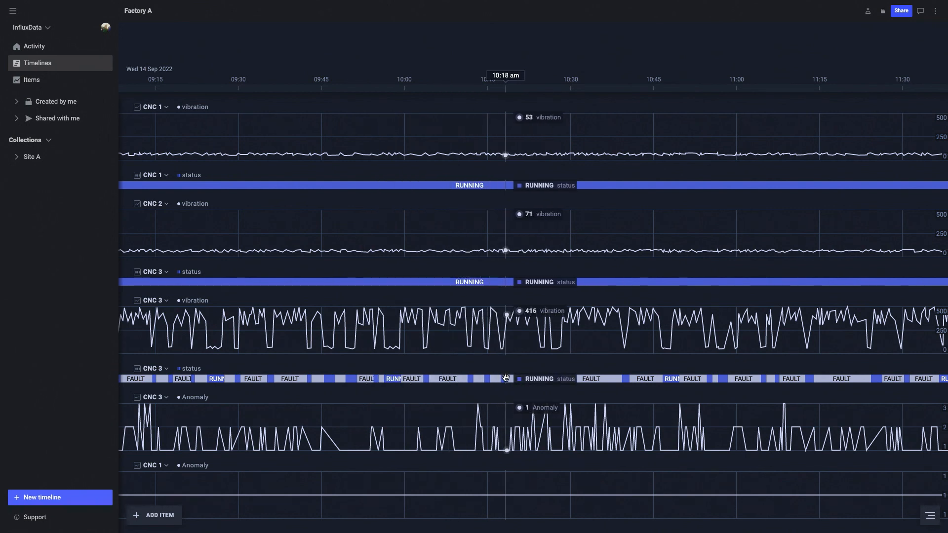